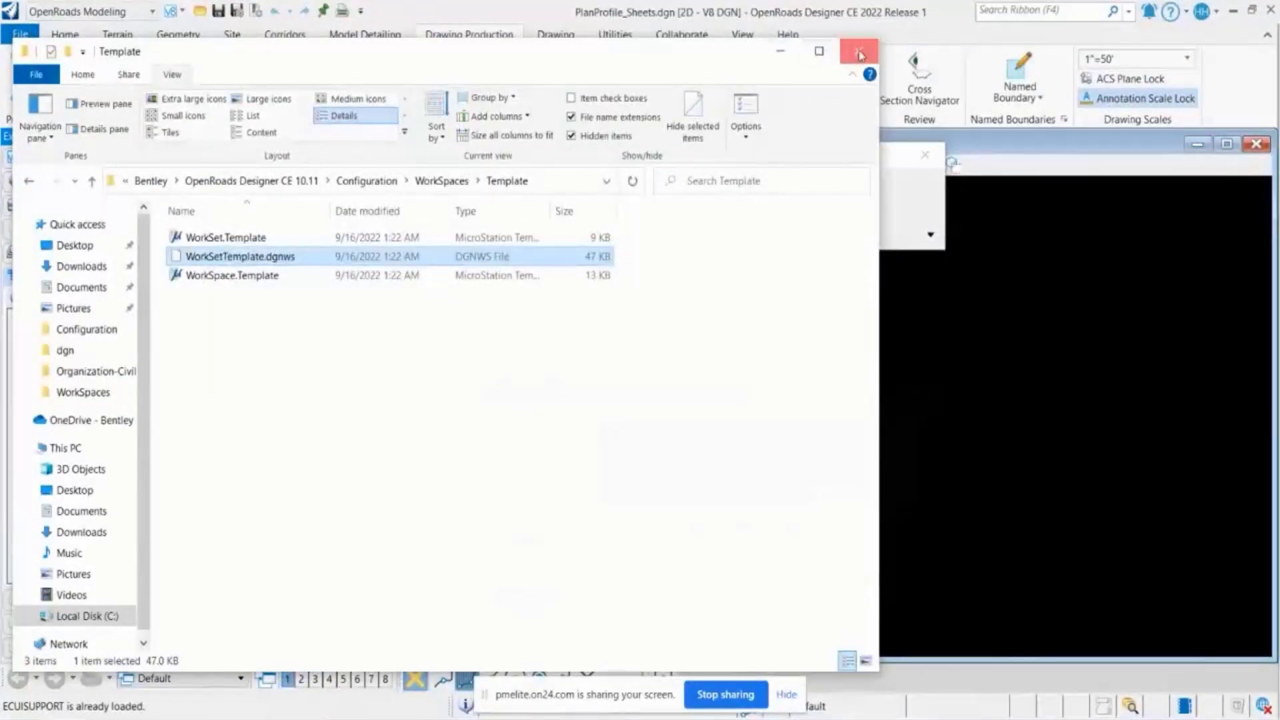
# Close the Template folder window and OpenRoads start screen, then select the OpenRoads Designer shortcut
pyautogui.click(858, 53)
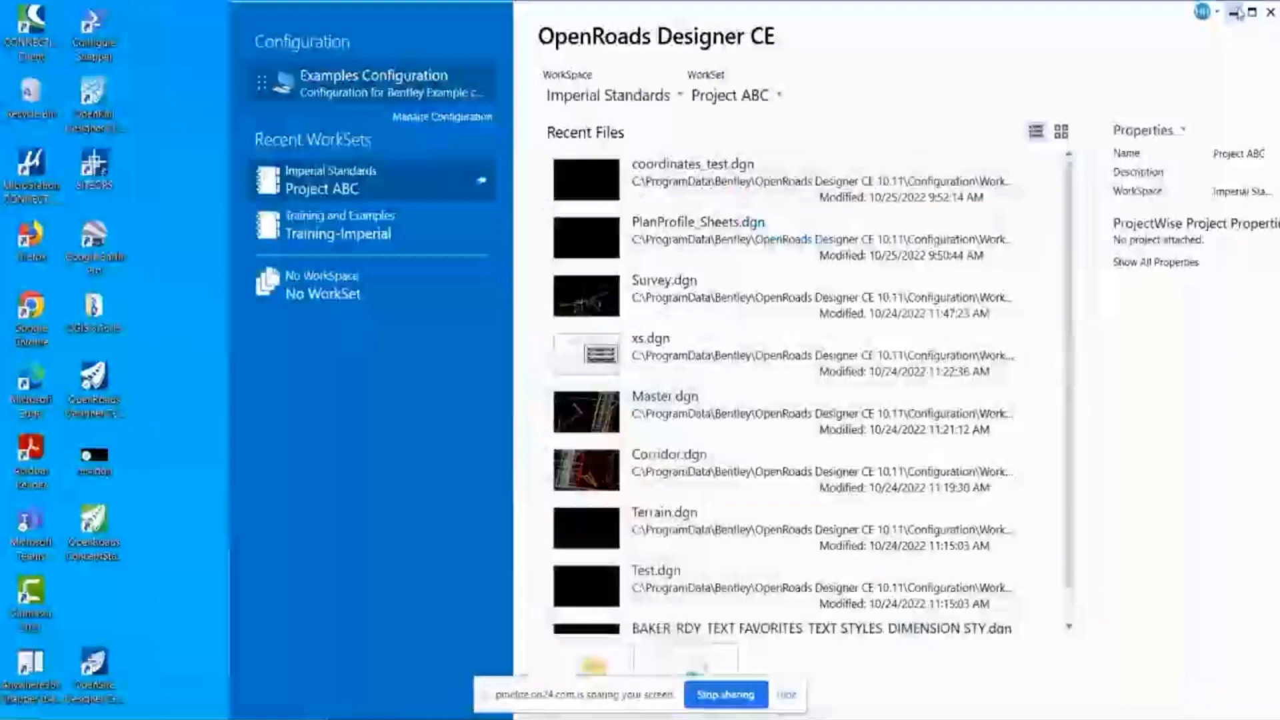
pyautogui.click(1243, 21)
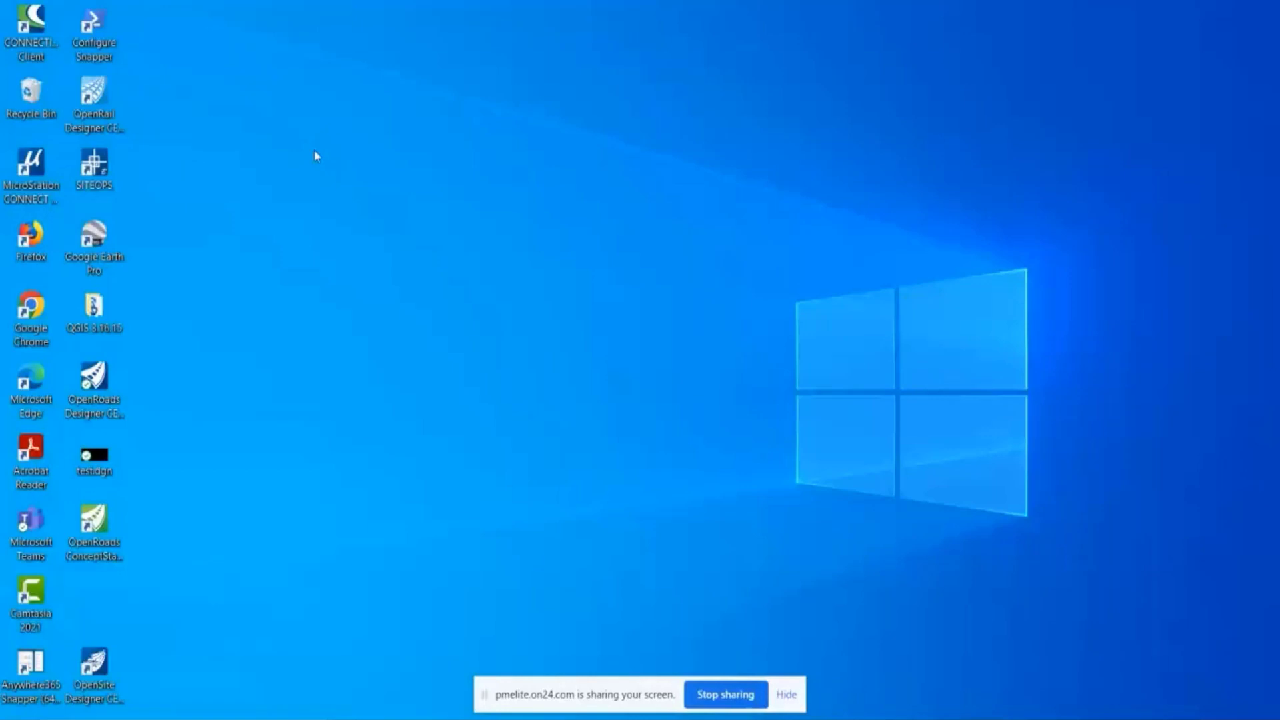
pyautogui.moveTo(296, 365)
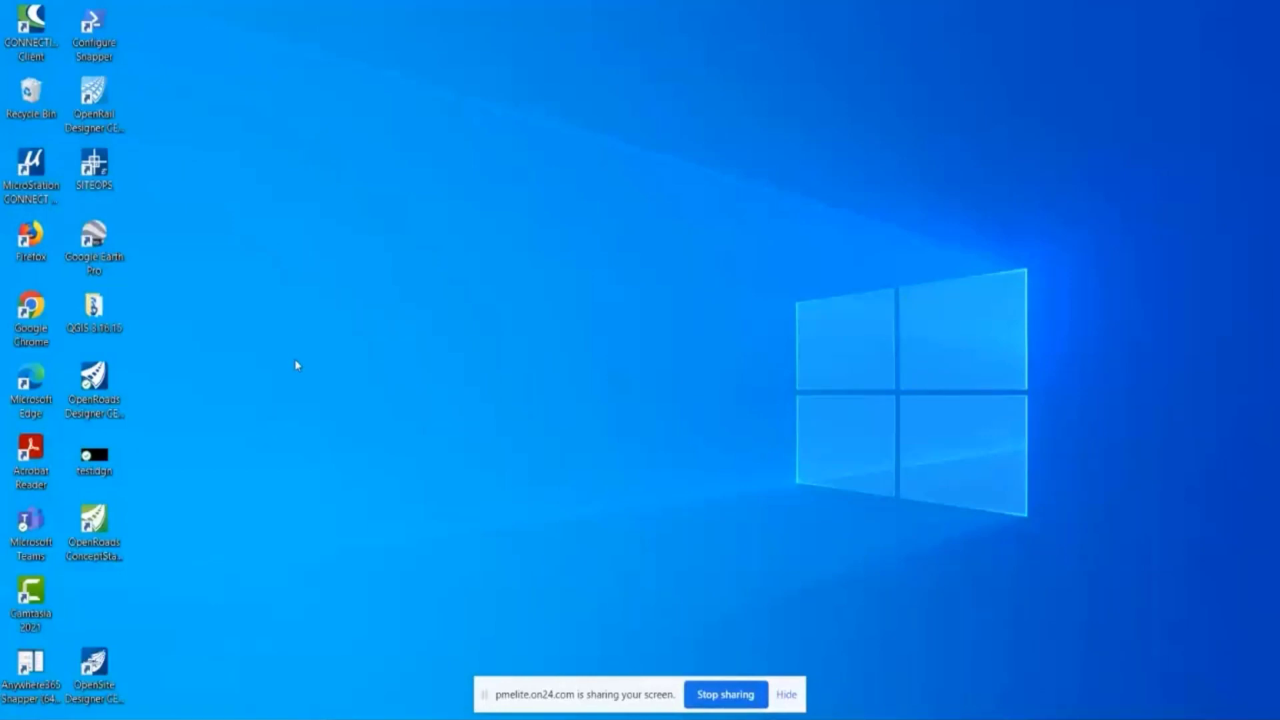
pyautogui.click(96, 384)
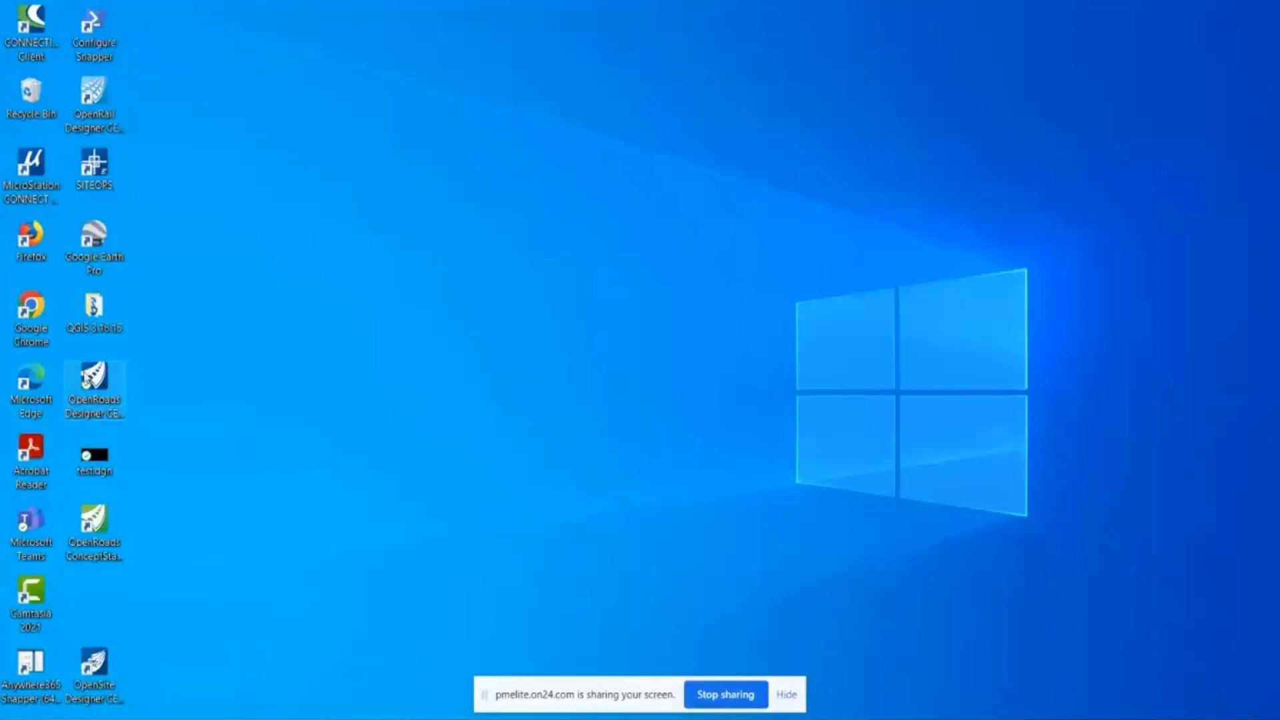
pyautogui.click(95, 384)
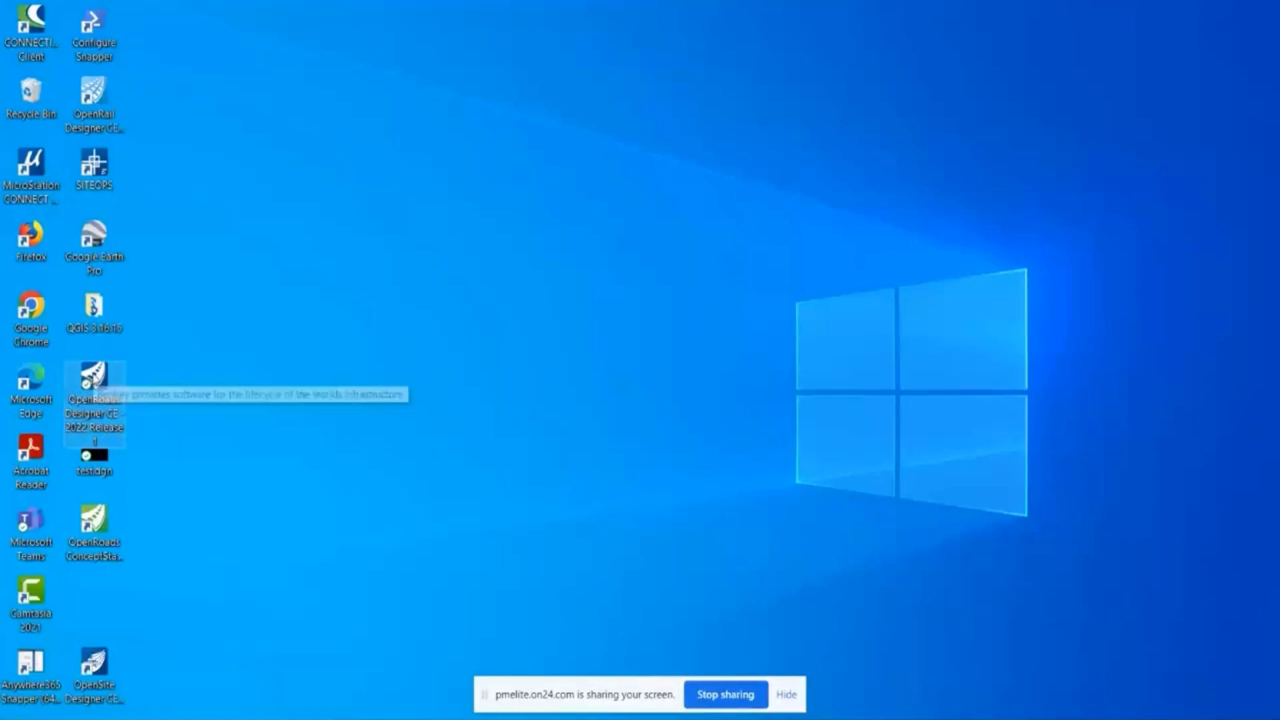
# In the shortcut's Properties, append -debug to the Target field
pyautogui.rightClick(90, 387)
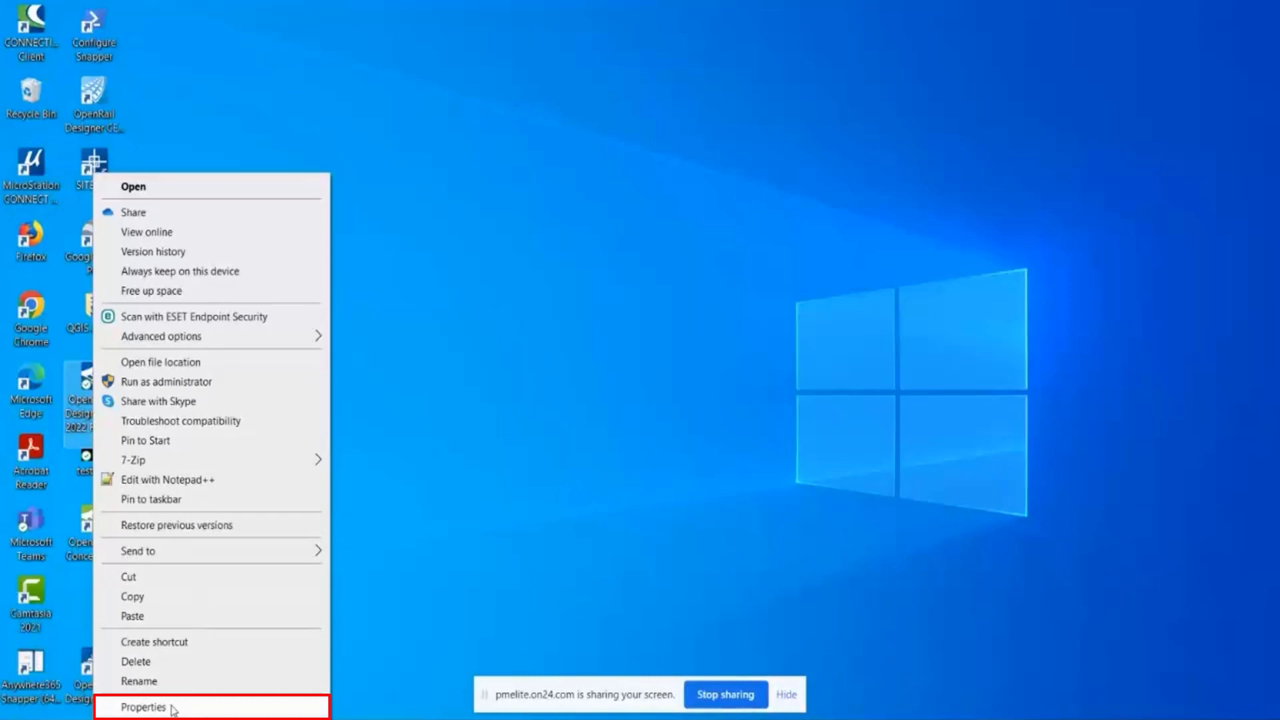
pyautogui.click(140, 704)
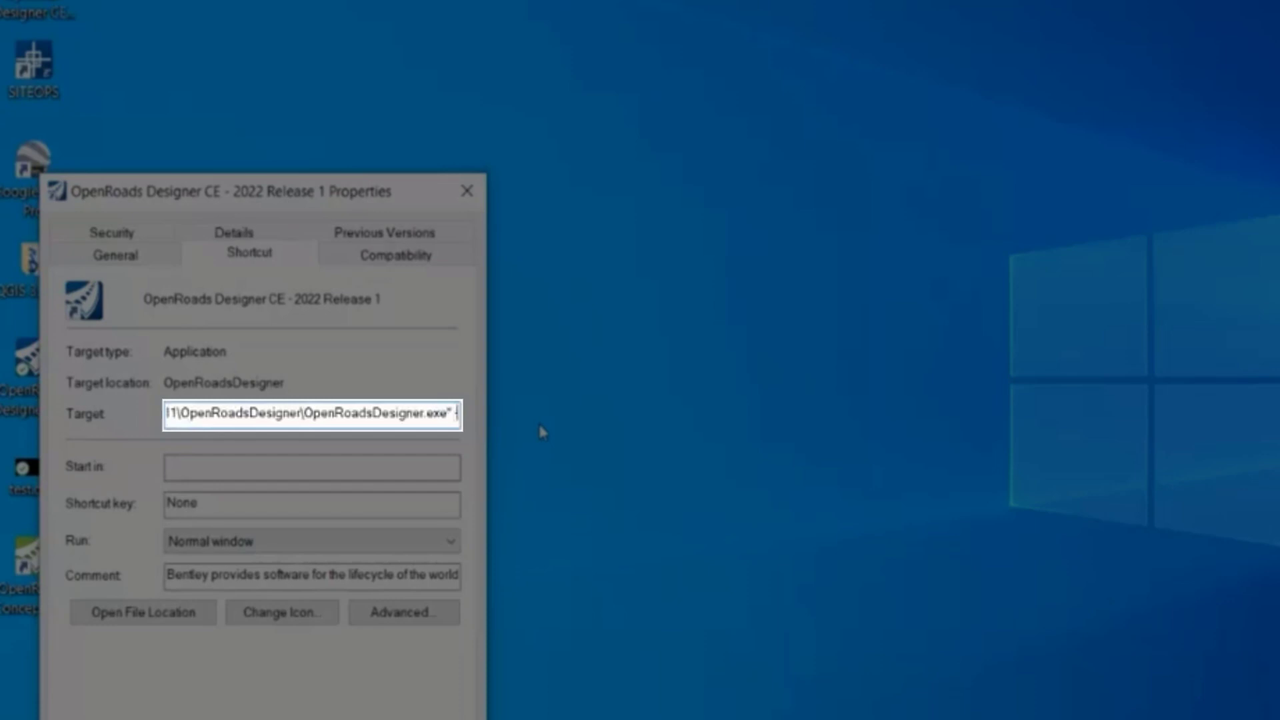
pyautogui.write('-debug')
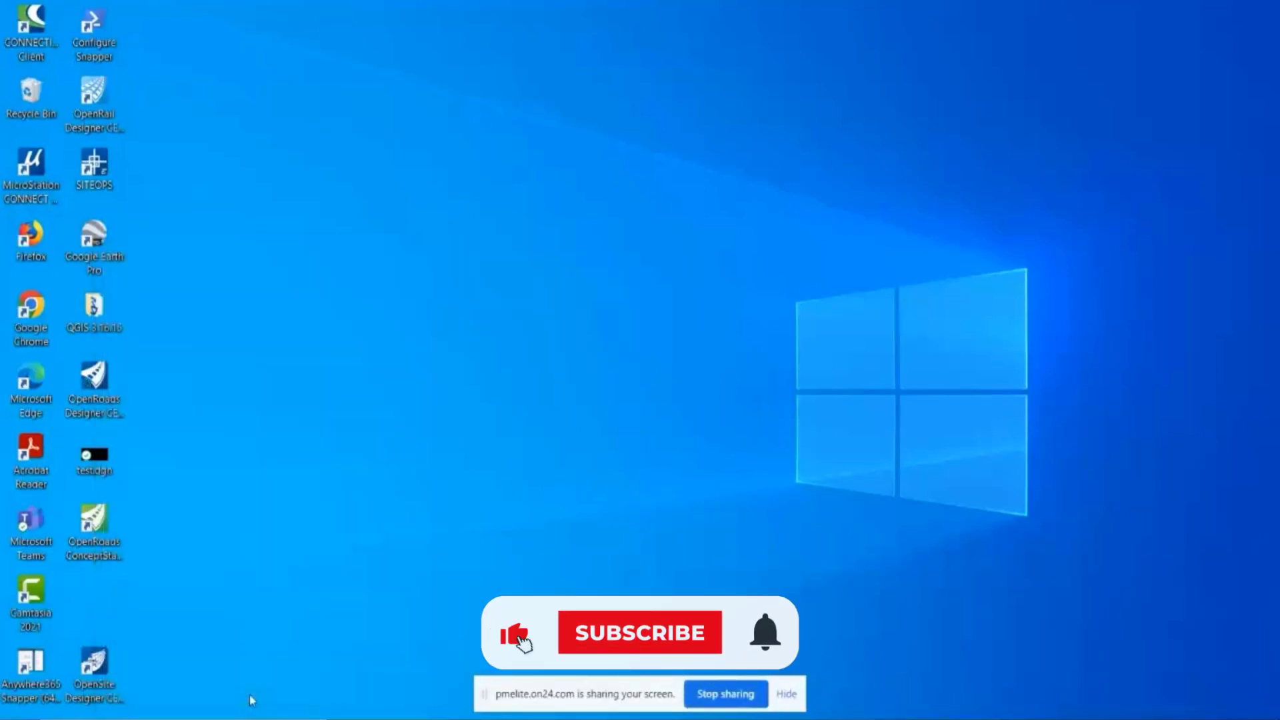
# Launch OpenRoads Designer in debug mode and open PlanProfile_Sheets.dgn
pyautogui.click(640, 632)
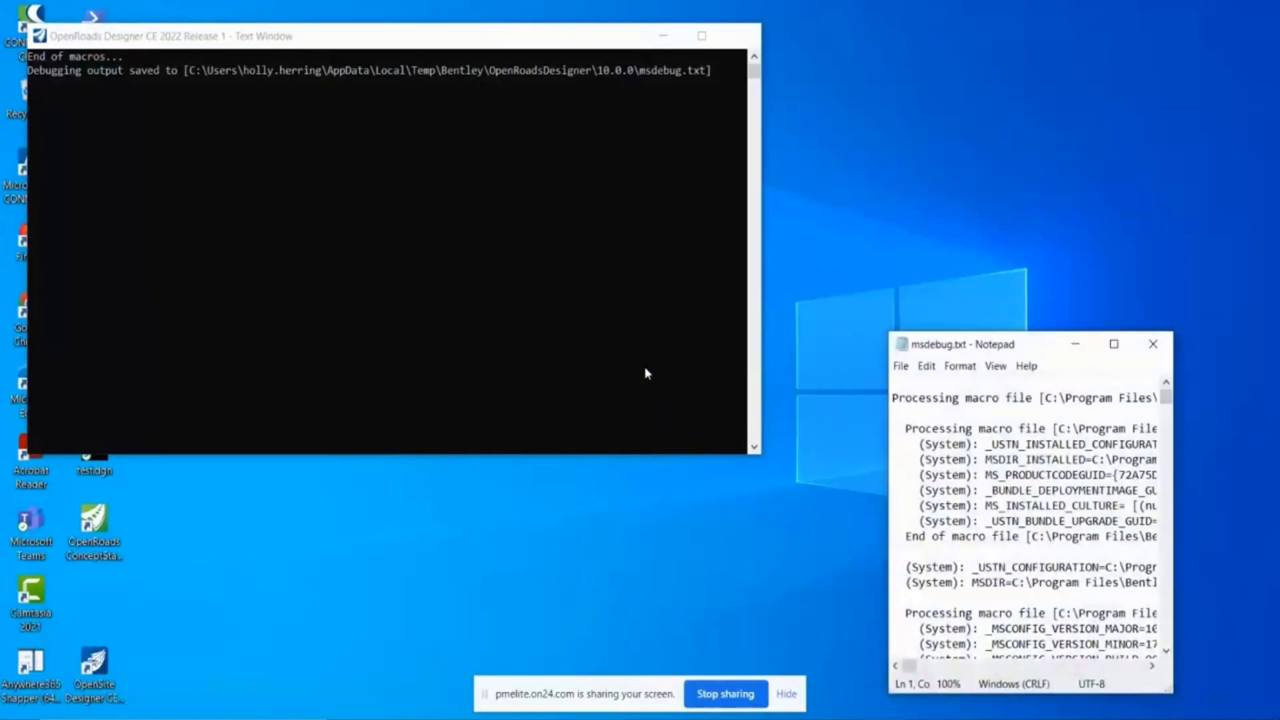
pyautogui.moveTo(251, 93)
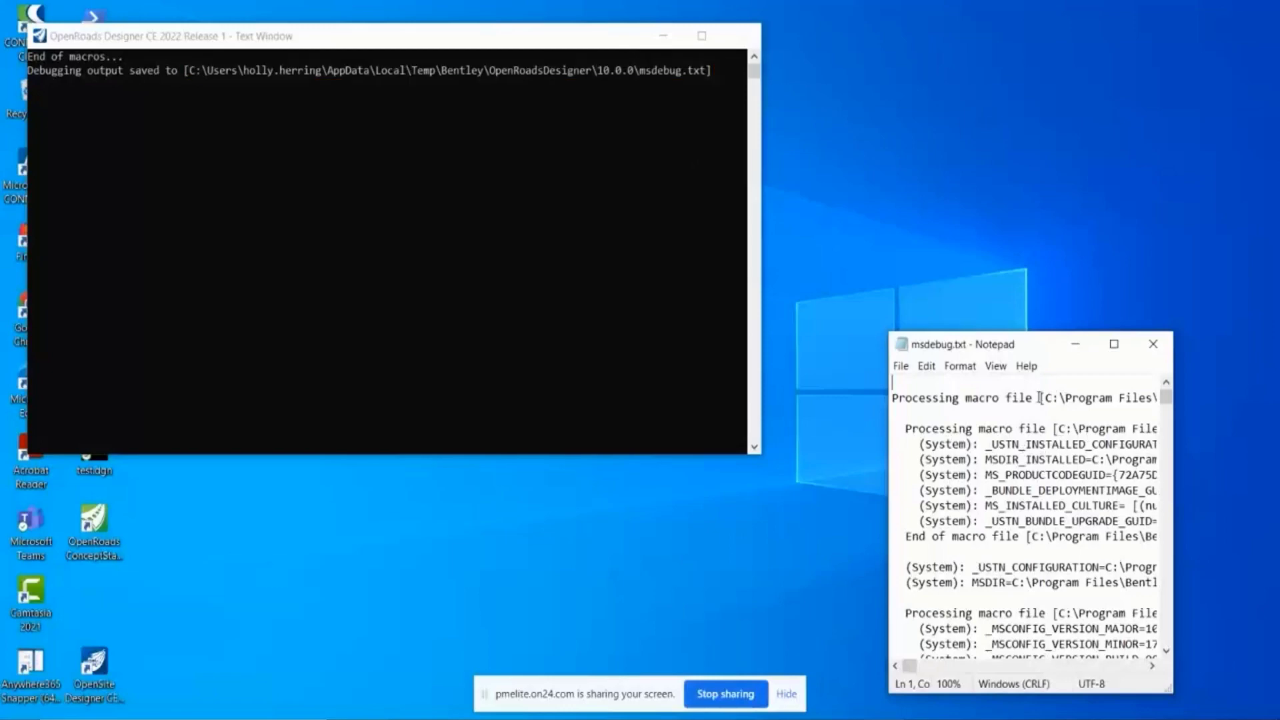
pyautogui.click(1114, 344)
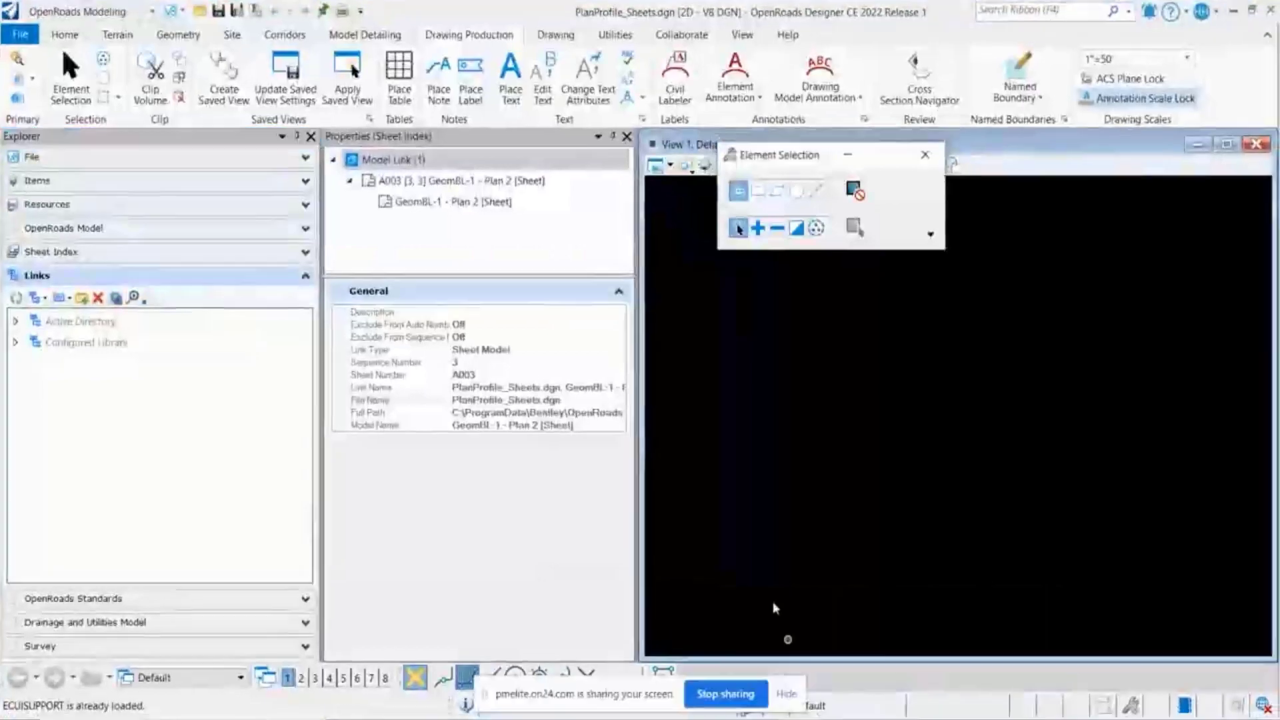
# Review File > Settings > Configuration > Configuration Variables in OpenRoads Designer
pyautogui.click(20, 29)
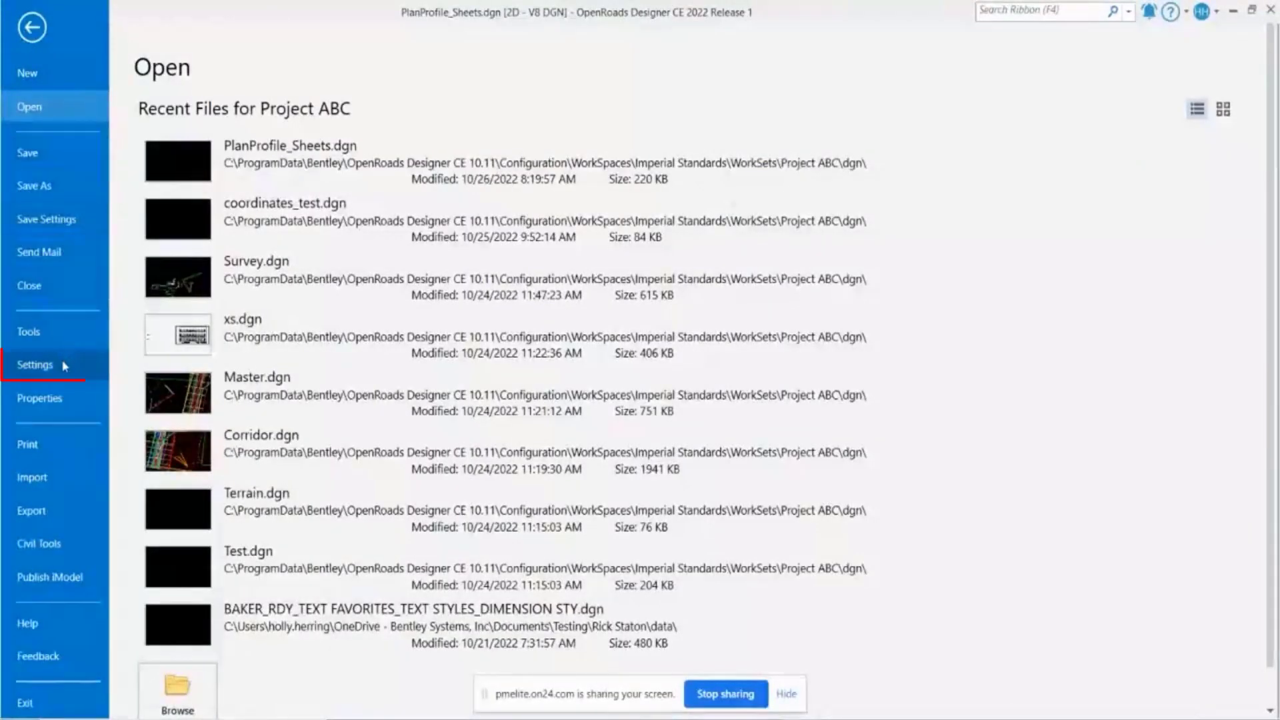
pyautogui.click(35, 366)
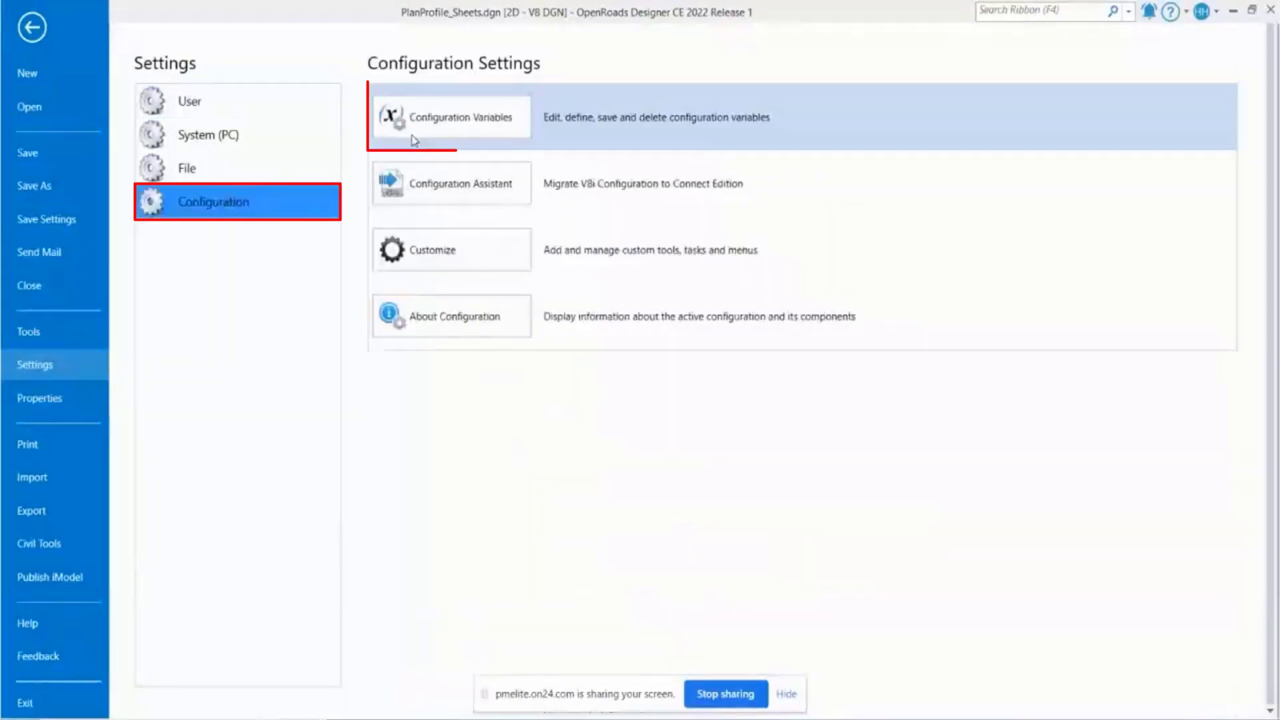
pyautogui.click(451, 118)
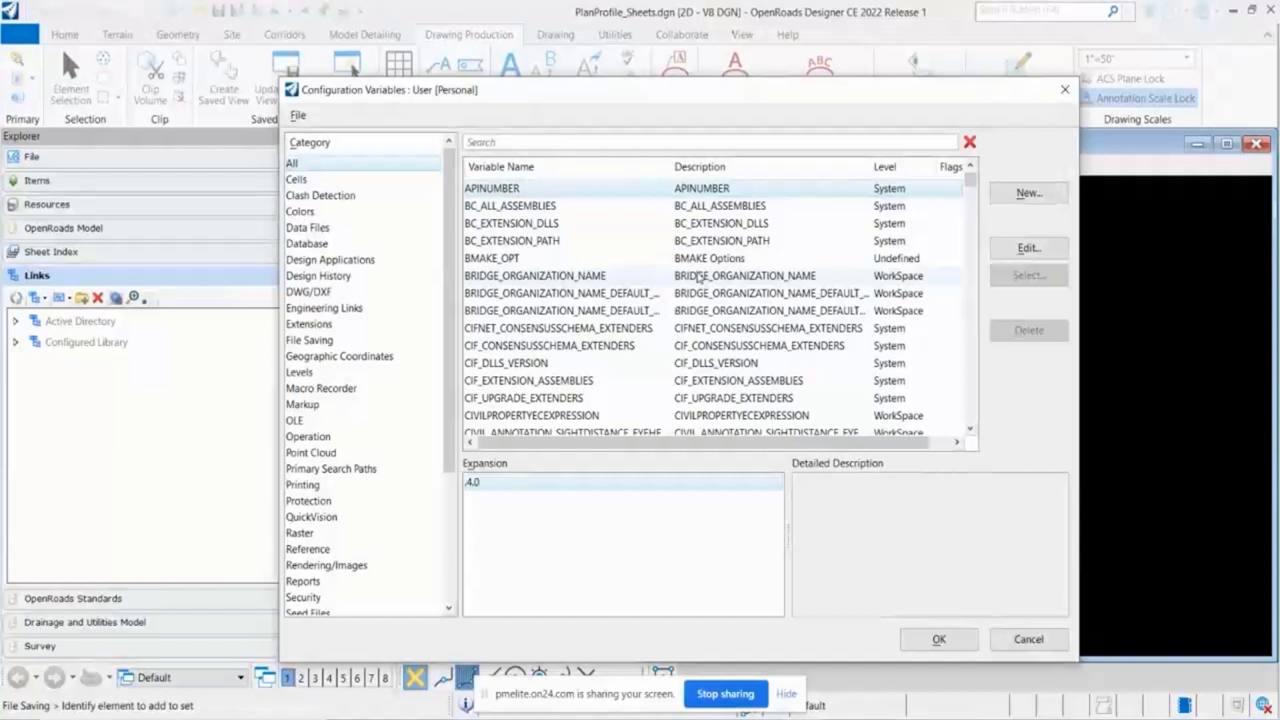
pyautogui.click(562, 328)
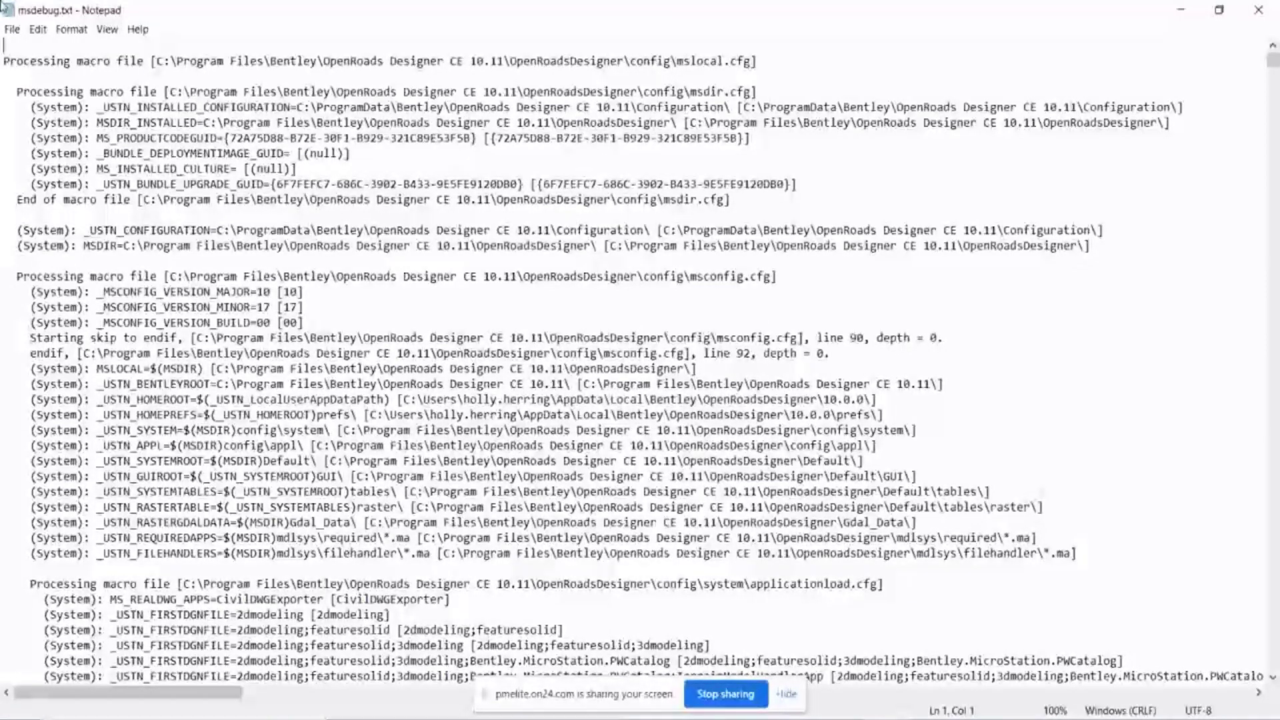
pyautogui.doubleClick(20, 67)
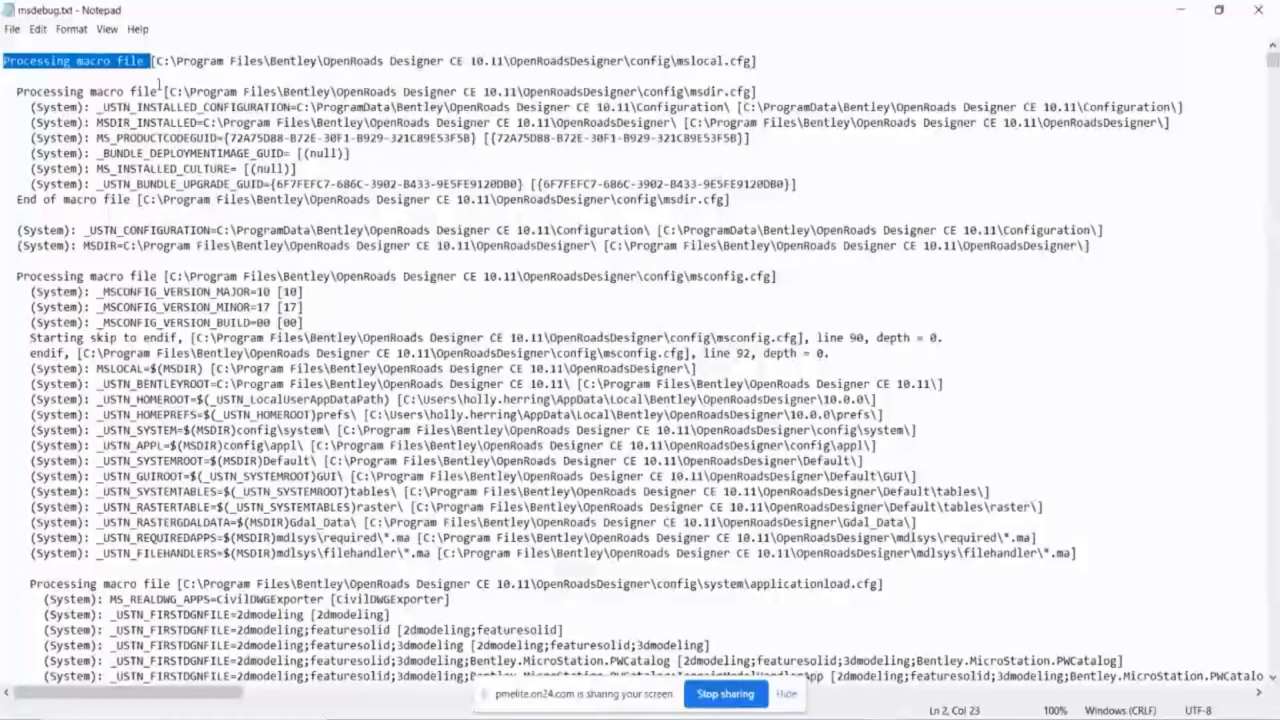
pyautogui.moveTo(716, 78)
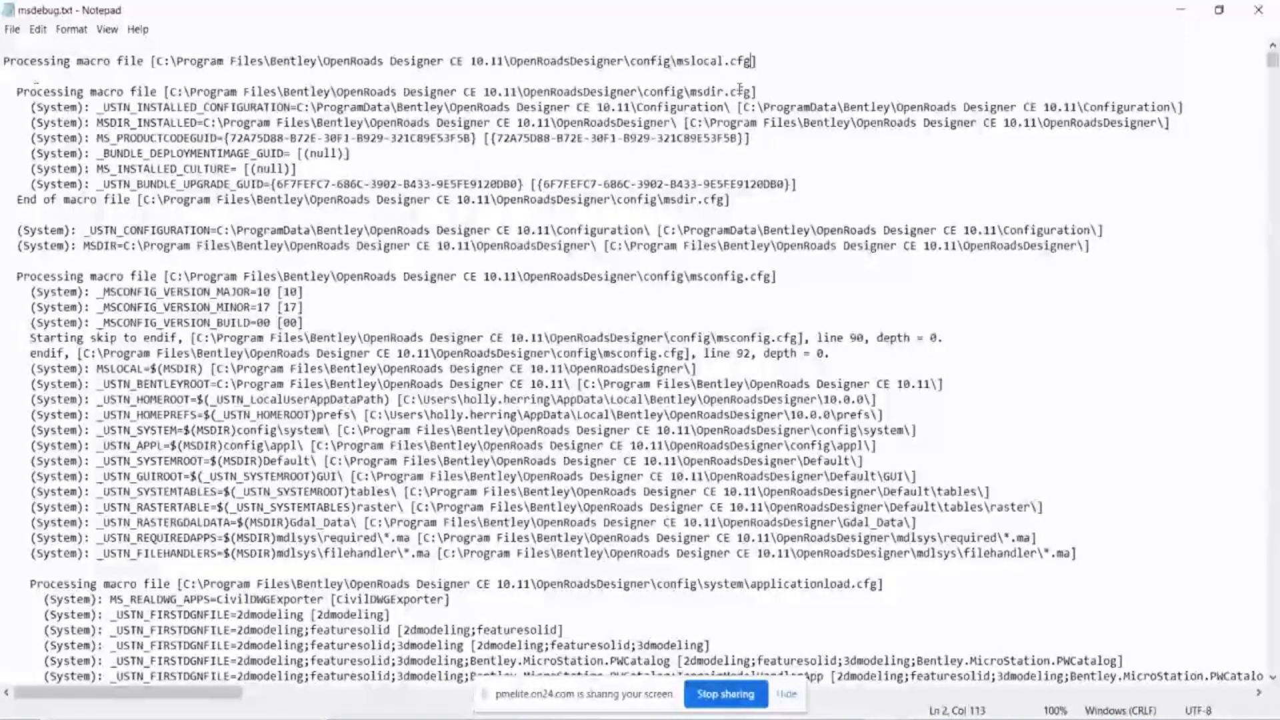
pyautogui.moveTo(715, 35)
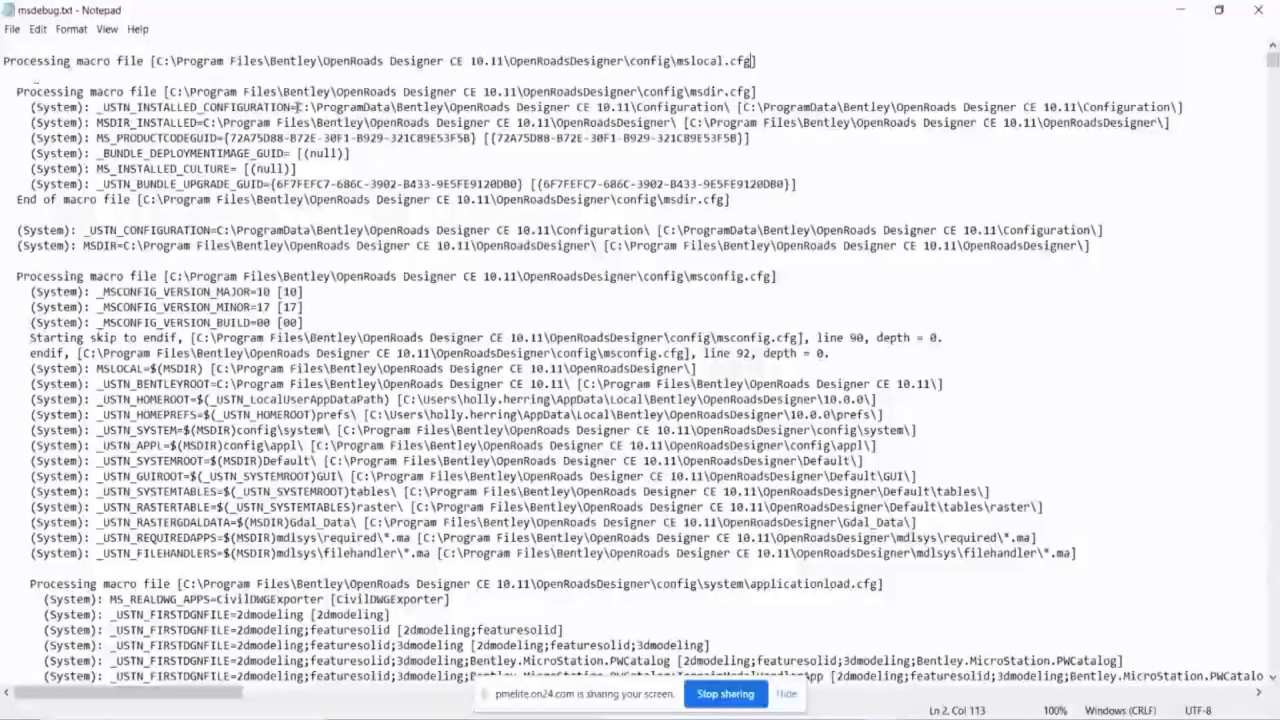
# Scroll msdebug.txt down to the Configuration Variable Summary section
pyautogui.moveTo(300, 107); pyautogui.dragTo(712, 106)
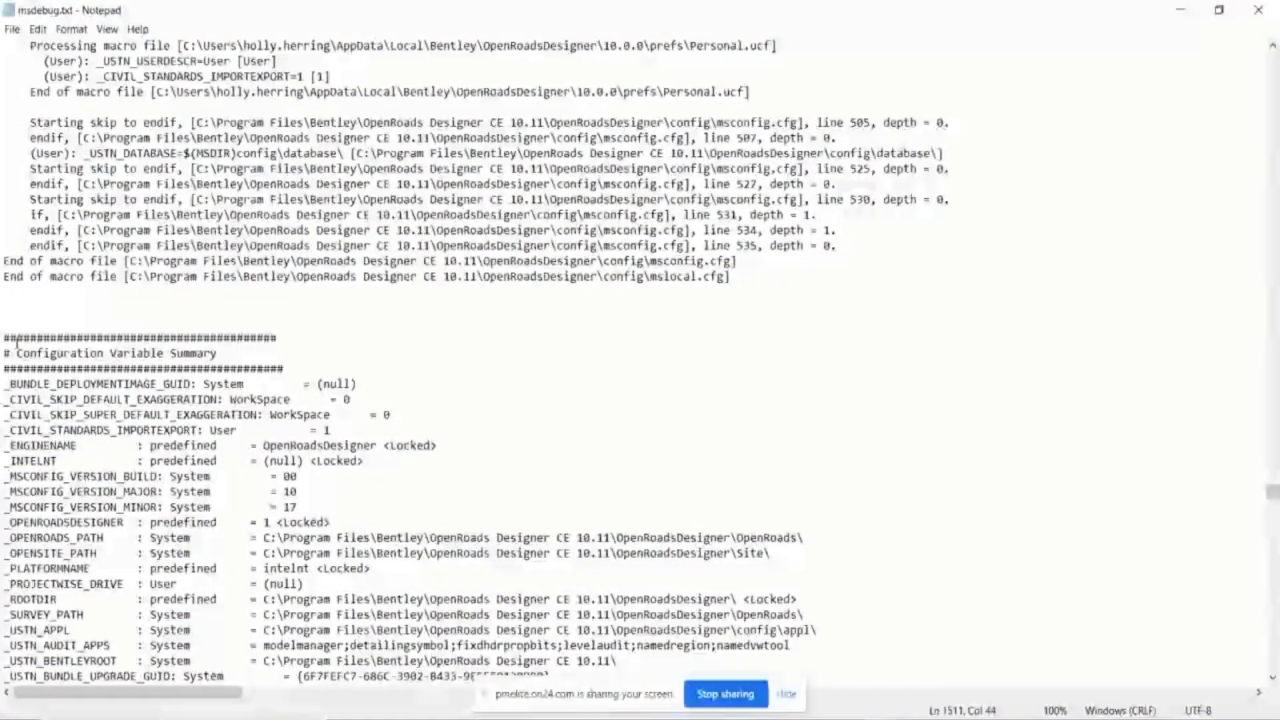
# Mark the Configuration Variable Summary heading and browse the variables listed below it
pyautogui.doubleClick(91, 350)
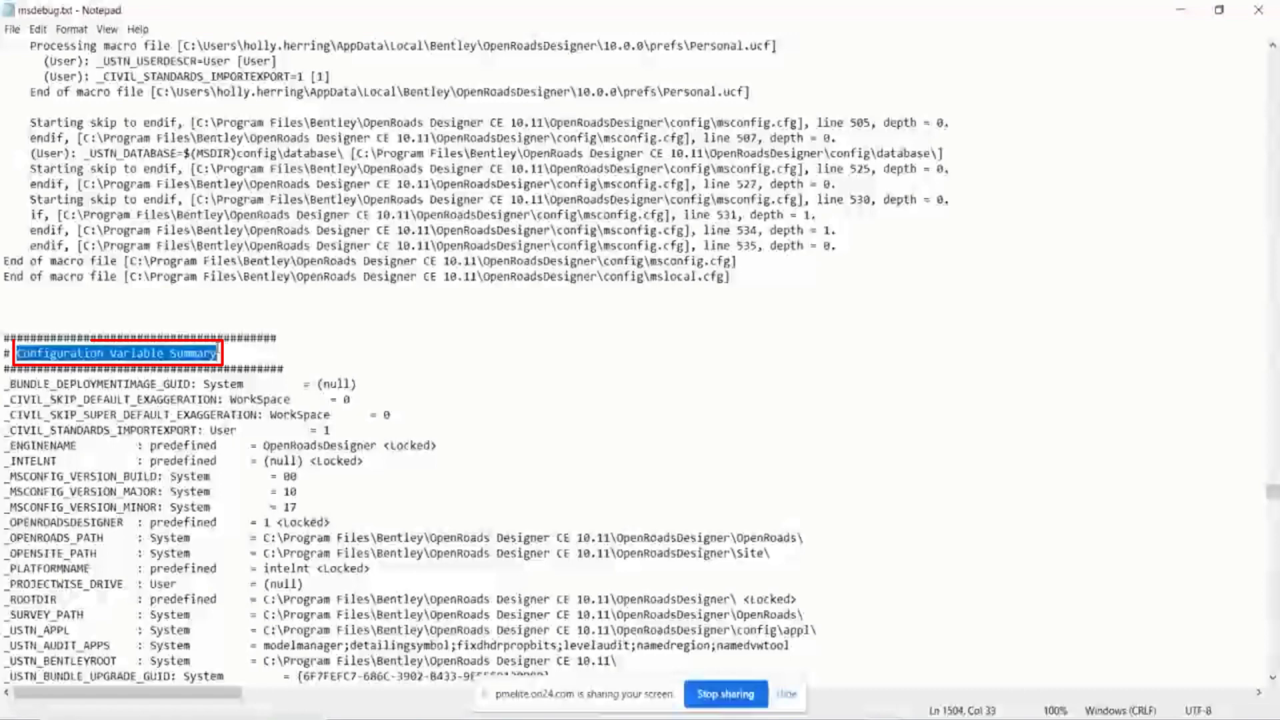
pyautogui.scroll(-3)
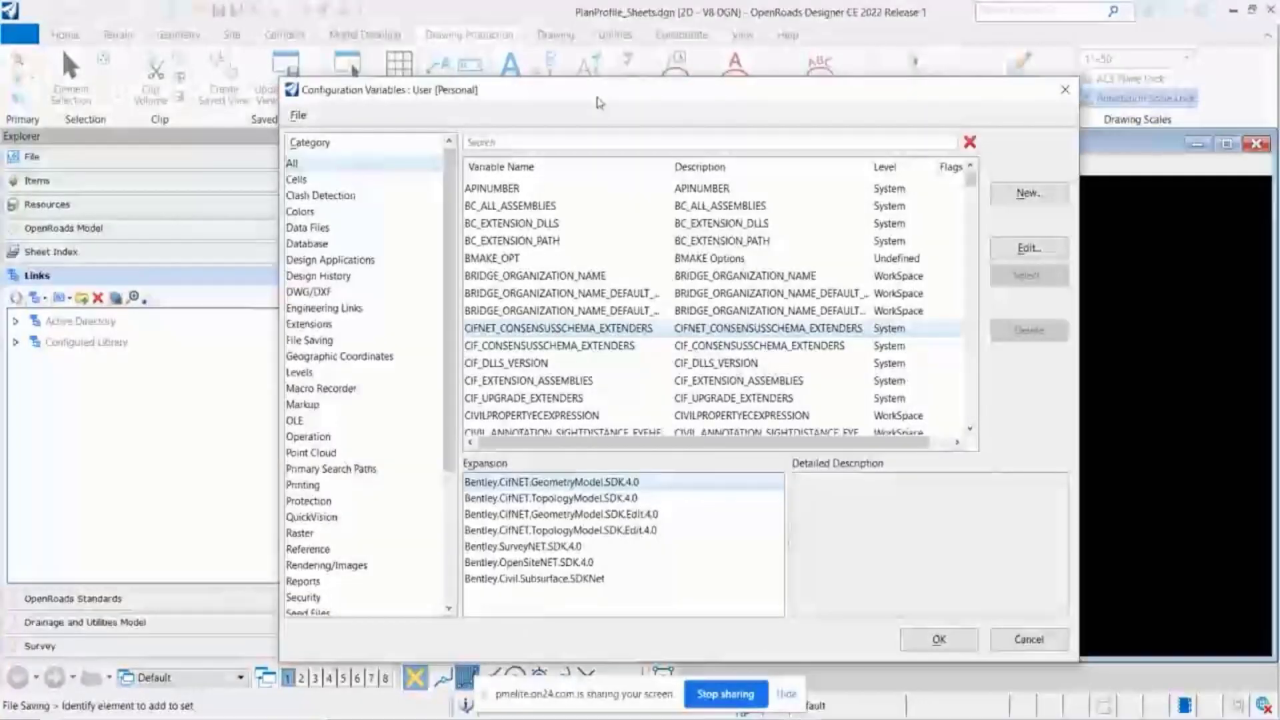
# Search 'cros' and inspect CIVIL_CROSSSECTION_RT_TO_LT_SPACING at WorkSpace level, value 0.16667, without changes
pyautogui.moveTo(597, 103); pyautogui.dragTo(435, 72)
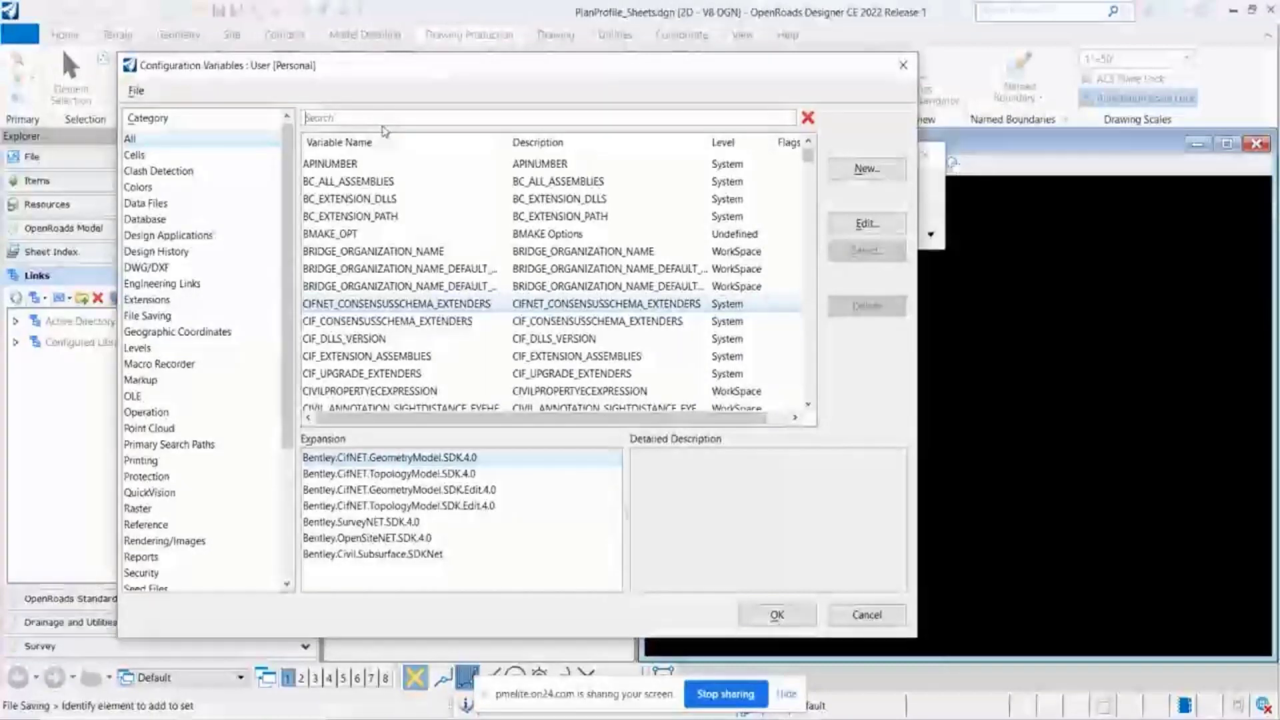
pyautogui.write('crosssection')
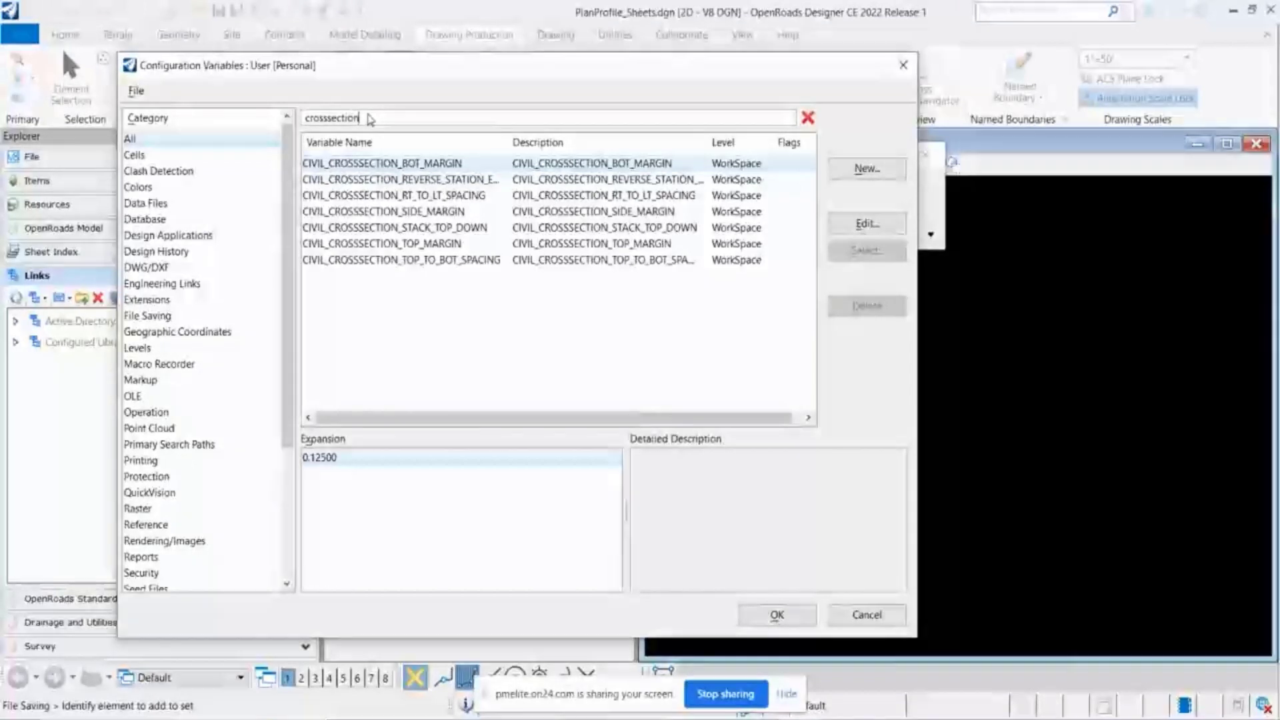
pyautogui.click(397, 194)
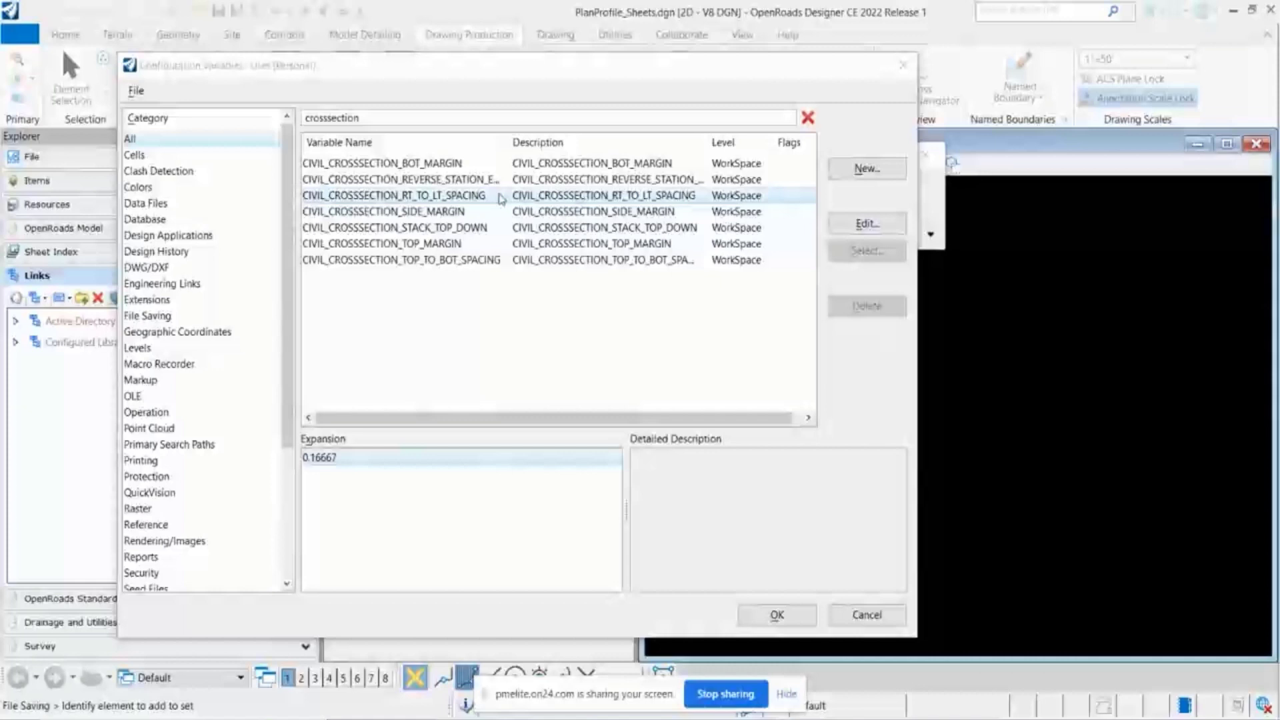
pyautogui.click(867, 224)
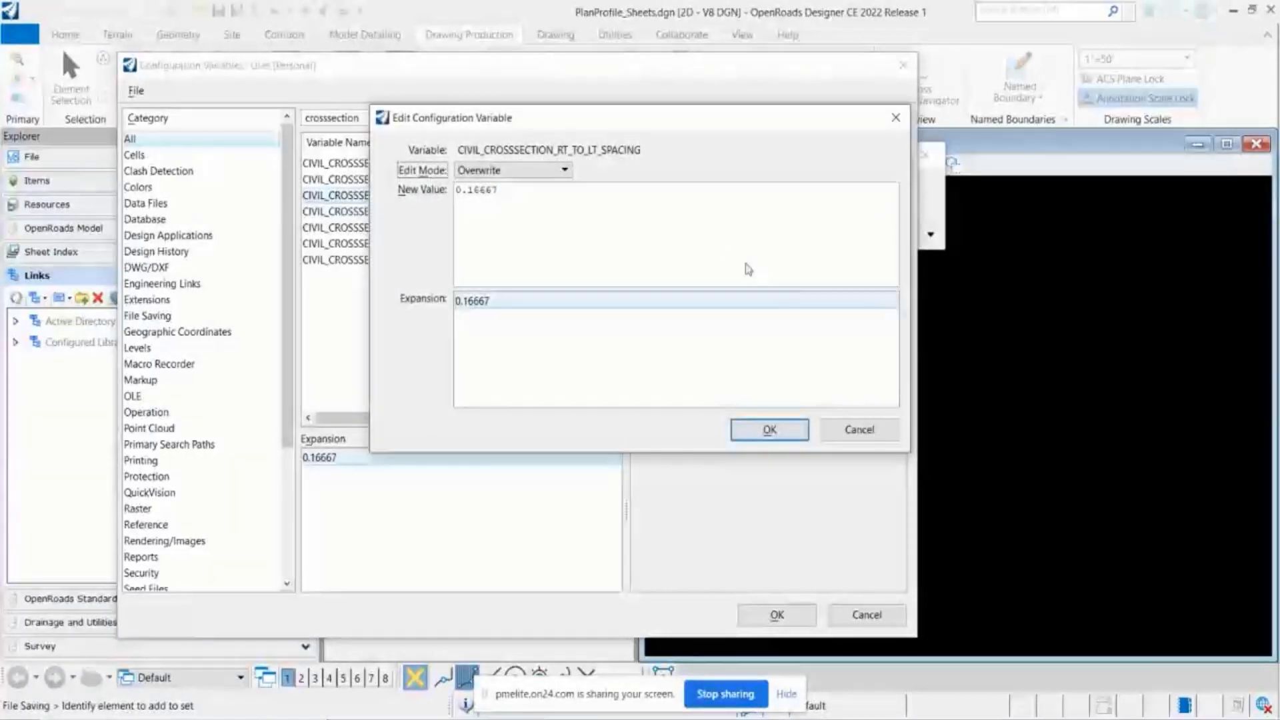
pyautogui.click(769, 430)
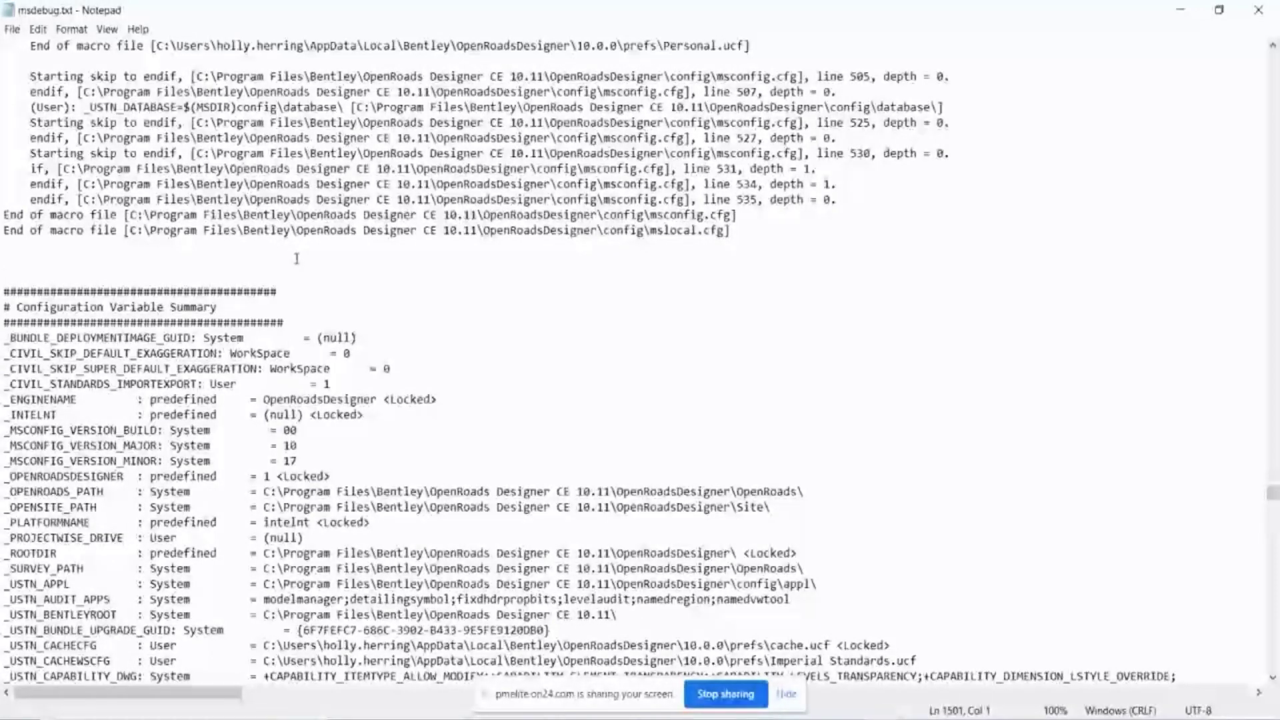
# Search upward in msdebug.txt for civil_crosssection_rt_to_lt_spacing and reach its macro file processing lines
pyautogui.press('Ctrl+F')
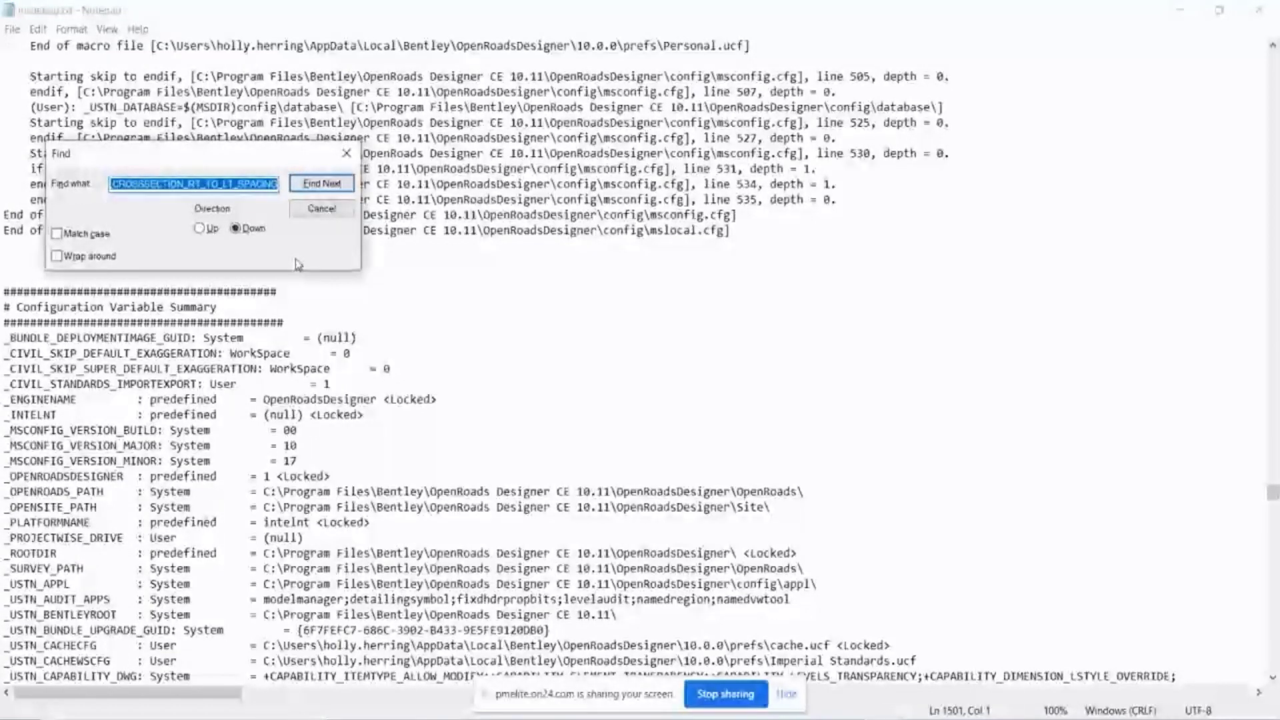
pyautogui.write('civil_crosssection_rt_to_lt_spacing')
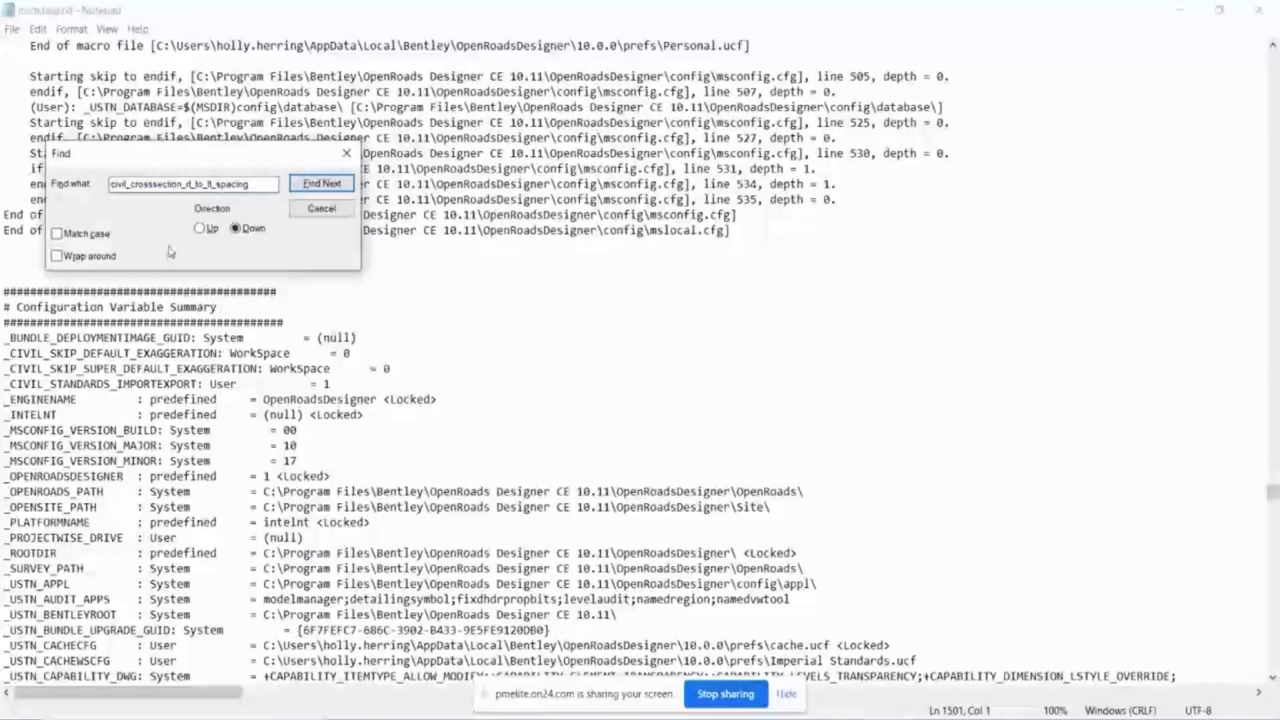
pyautogui.click(321, 183)
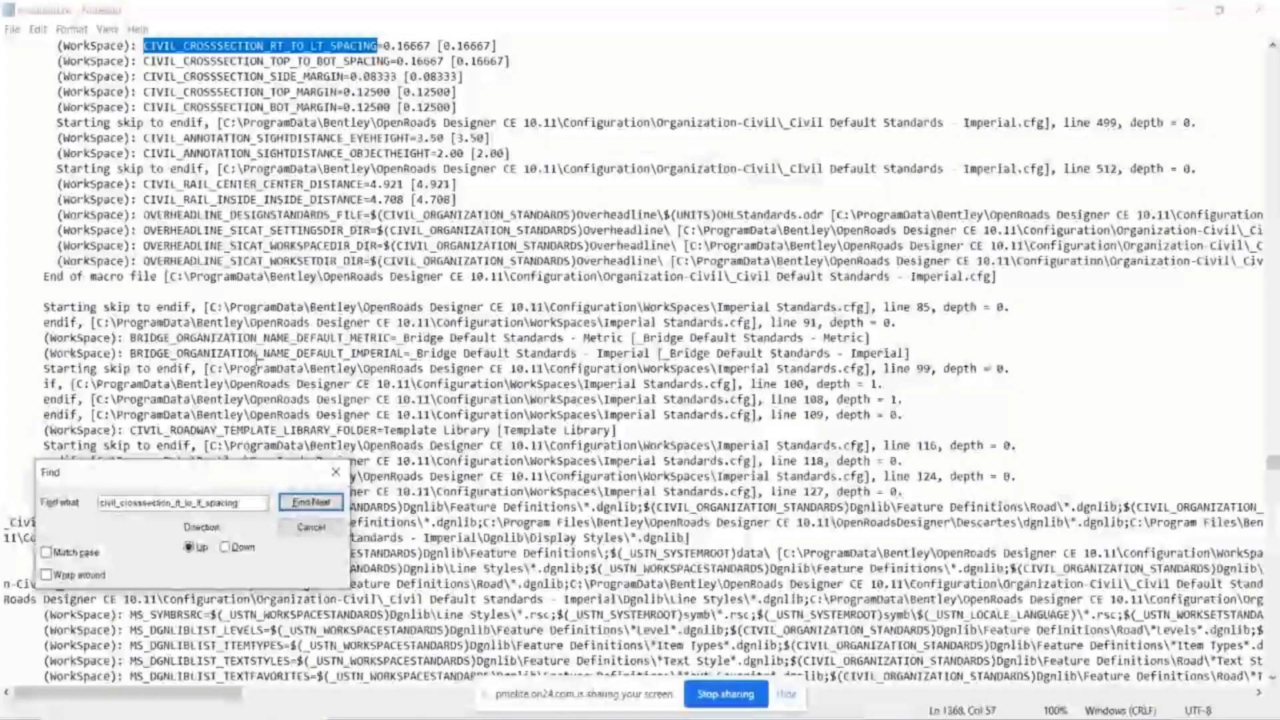
pyautogui.click(309, 502)
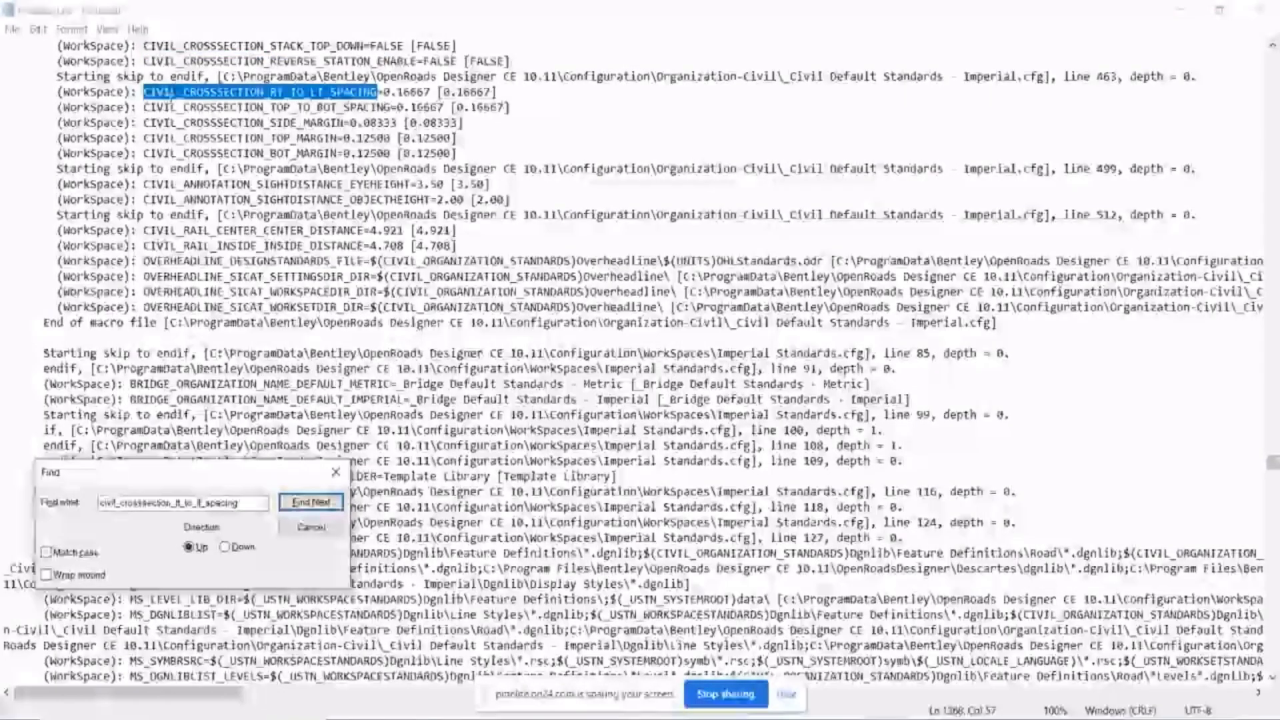
pyautogui.click(312, 502)
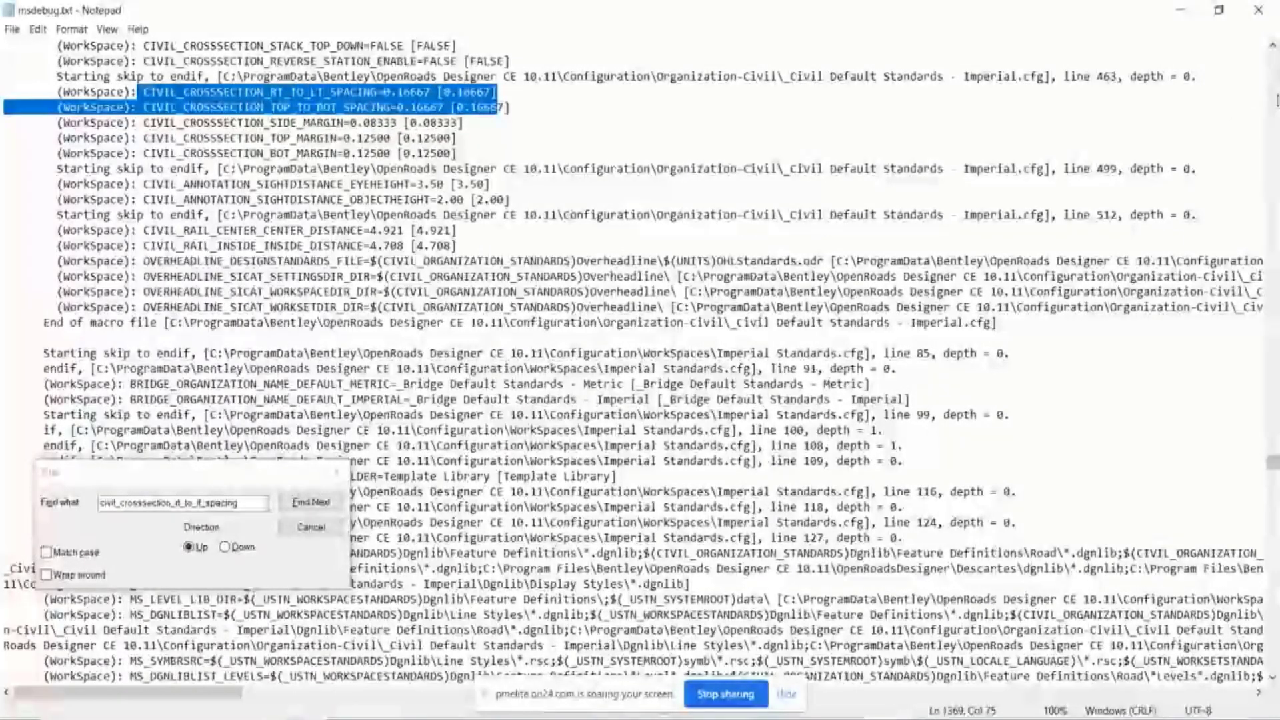
pyautogui.click(317, 502)
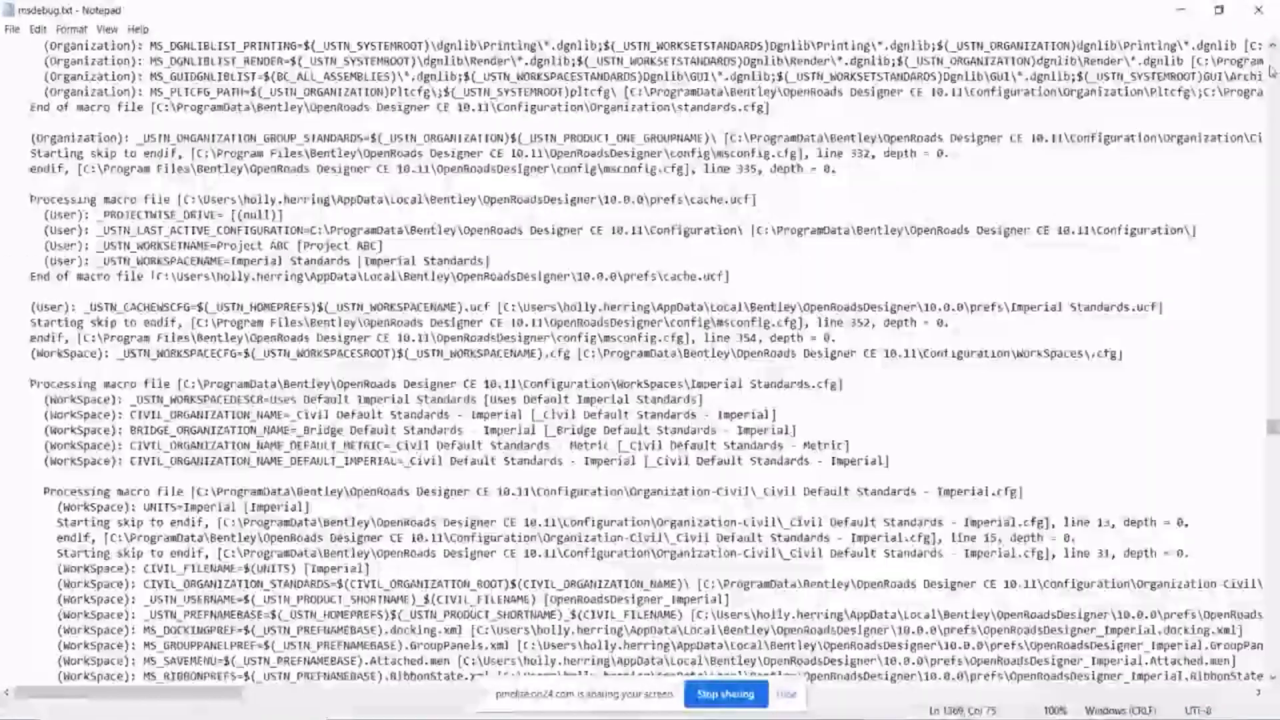
# Select the _Civil Default Standards - Imperial.cfg organization path line
pyautogui.tripleClick(481, 492)
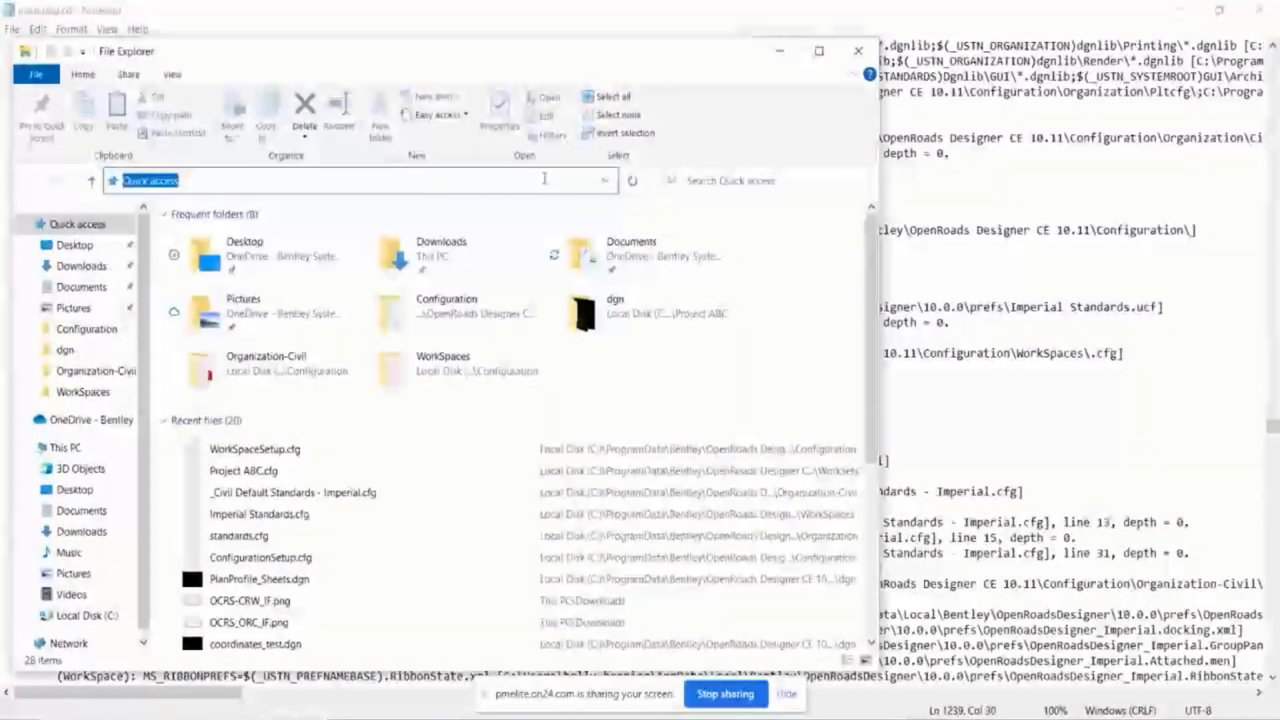
# Open _Civil Default Standards - Imperial.cfg from Organization-Civil and find the spacing definition of 0.16667
pyautogui.doubleClick(267, 355)
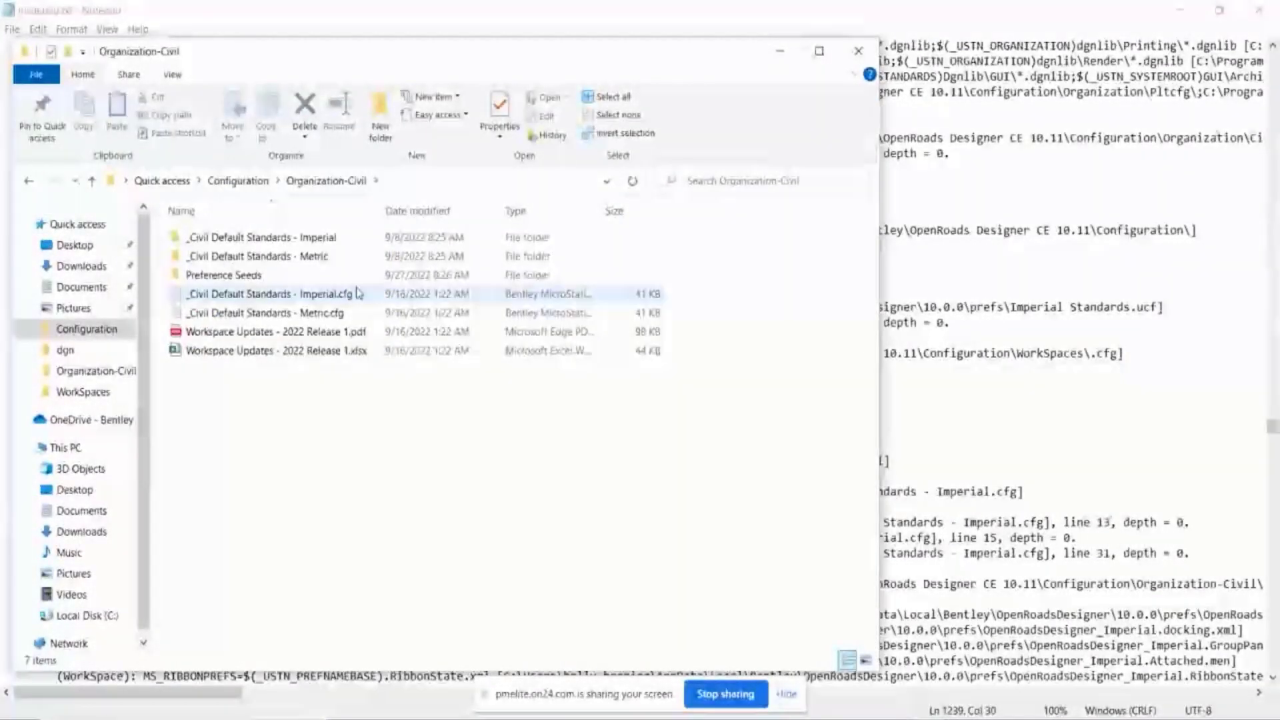
pyautogui.doubleClick(263, 294)
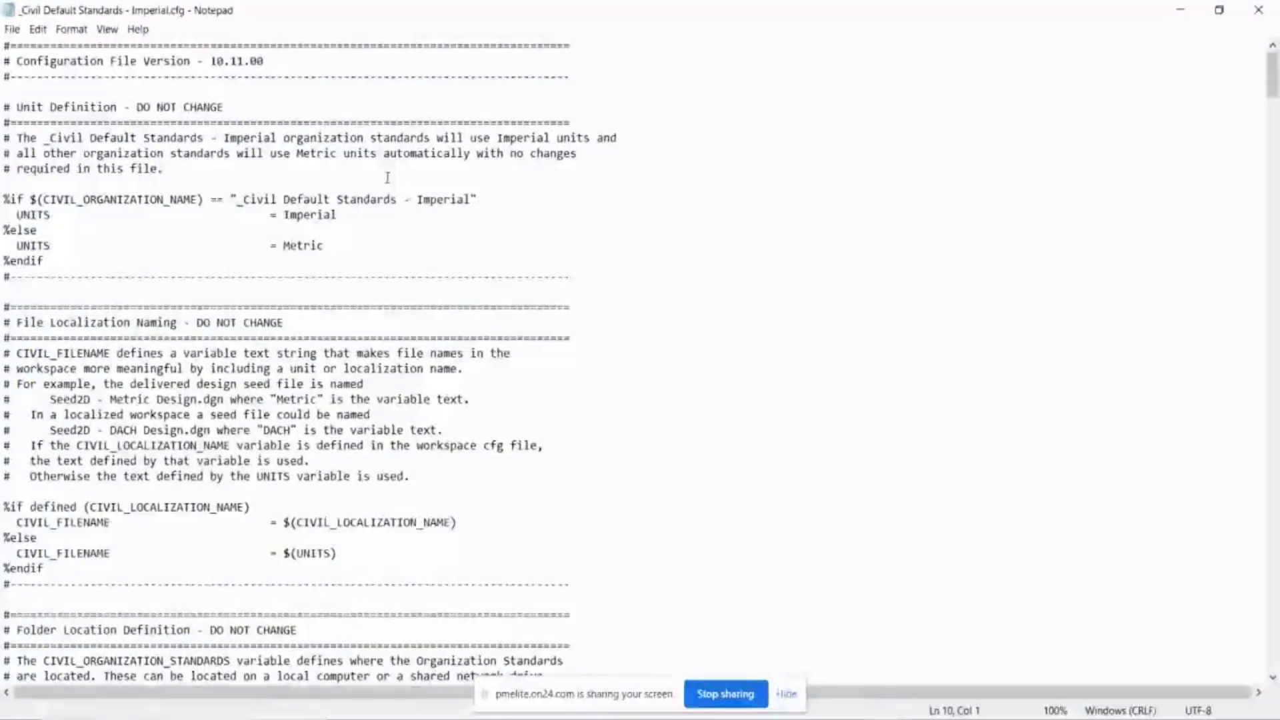
pyautogui.click(322, 183)
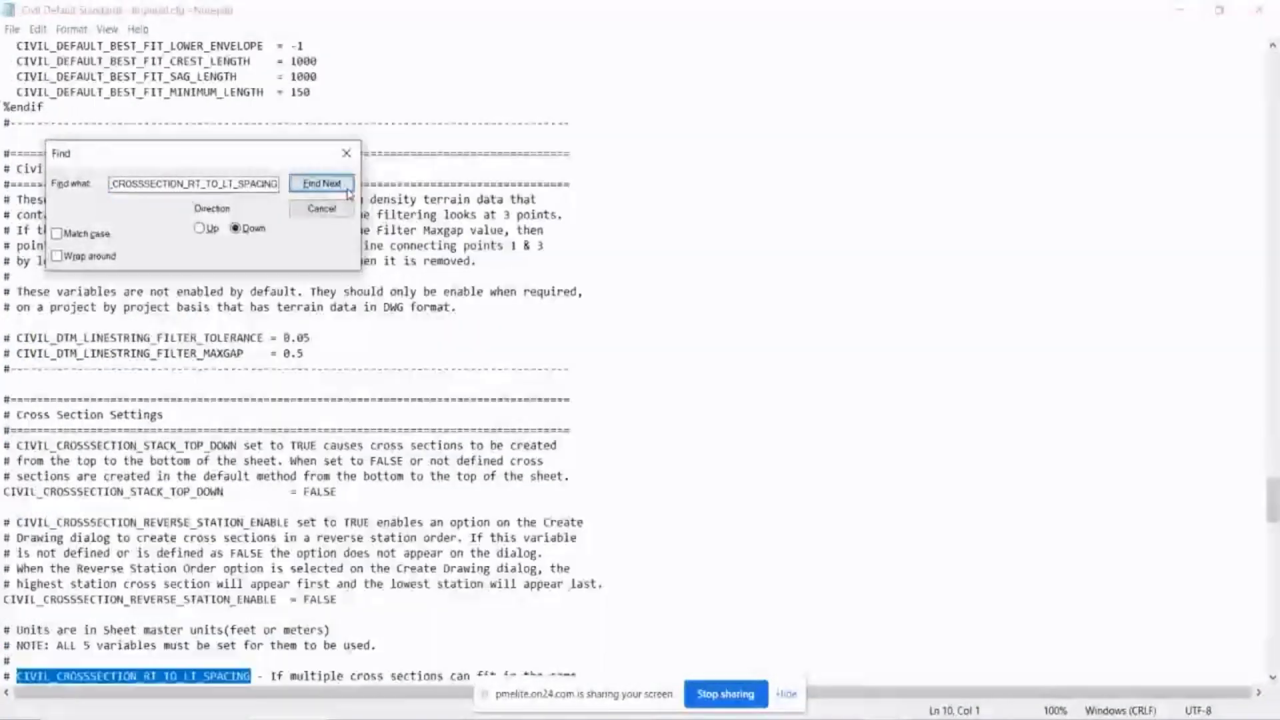
pyautogui.click(321, 183)
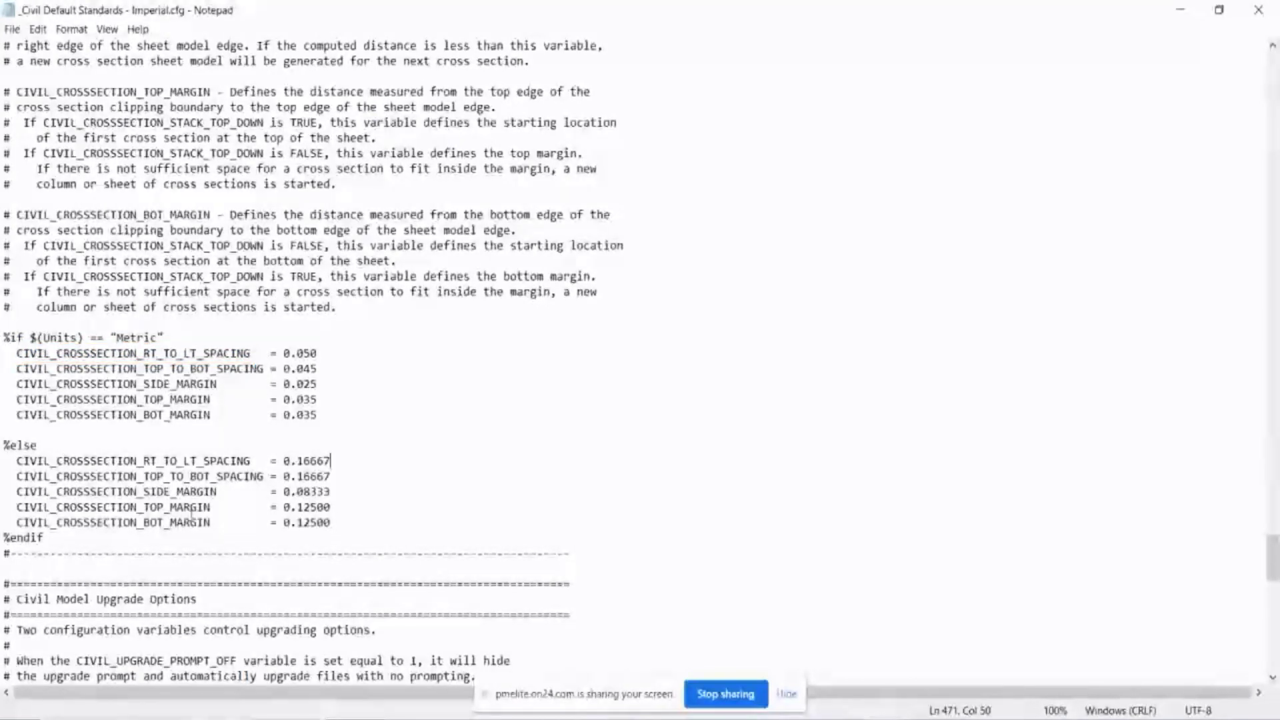